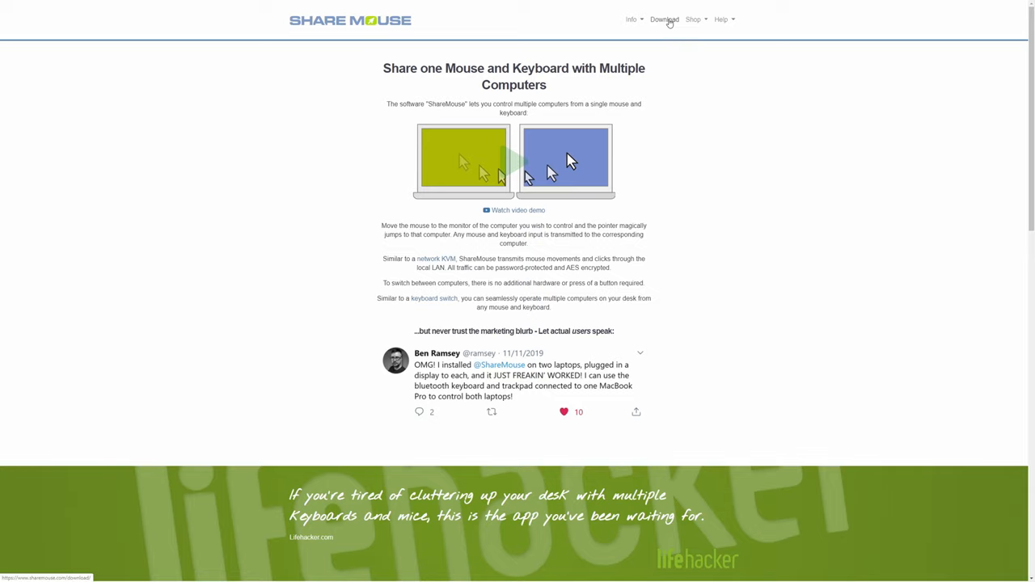
Step: Download and run the ShareMouse Windows installer from the website's Download page
click(662, 19)
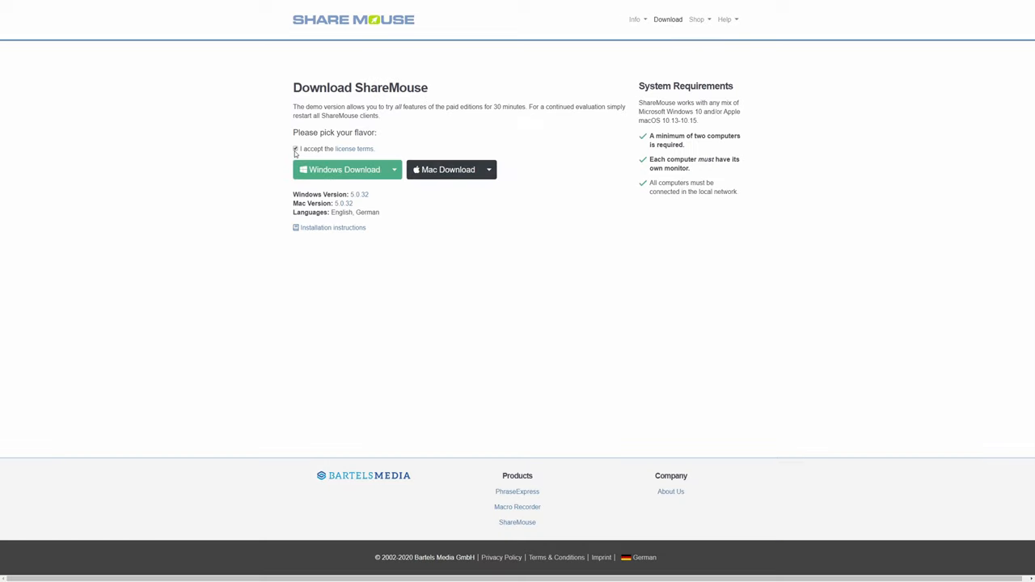
click(343, 170)
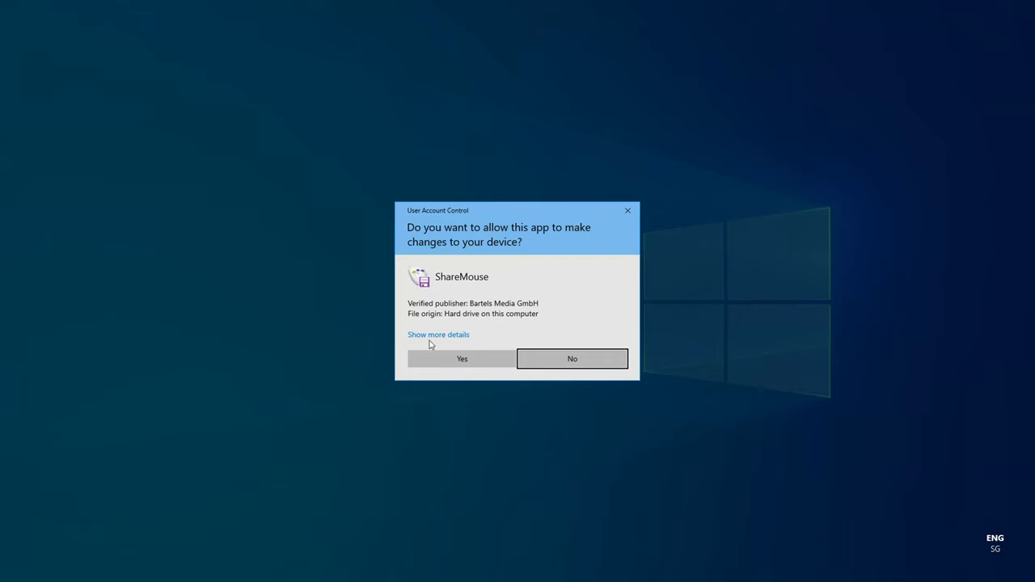
Step: Allow the ShareMouse installer to make changes so setup completes and the registration prompt appears
click(462, 359)
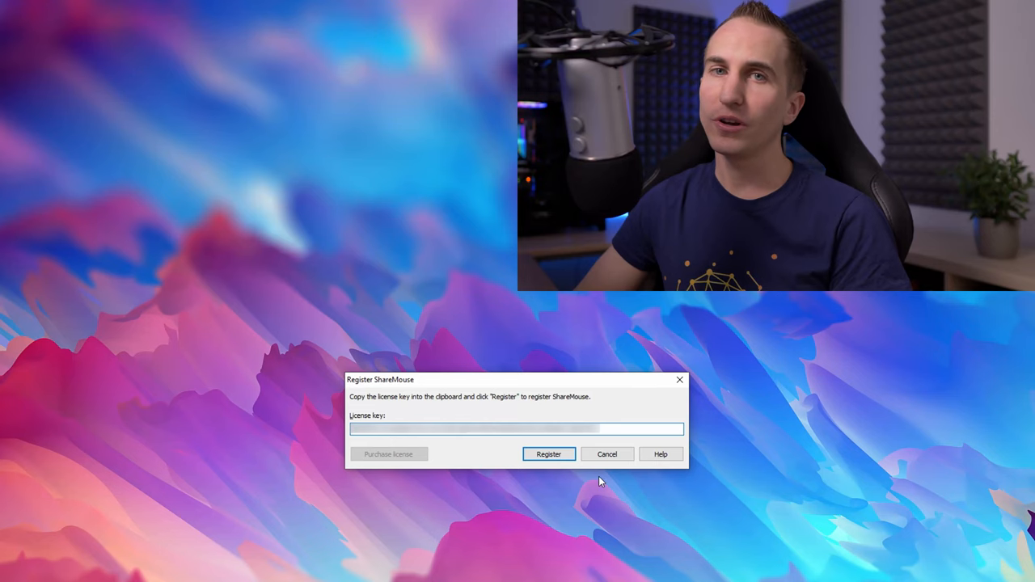
Step: Register the entered license key with the server, confirming ShareMouse as Pro edition
click(549, 452)
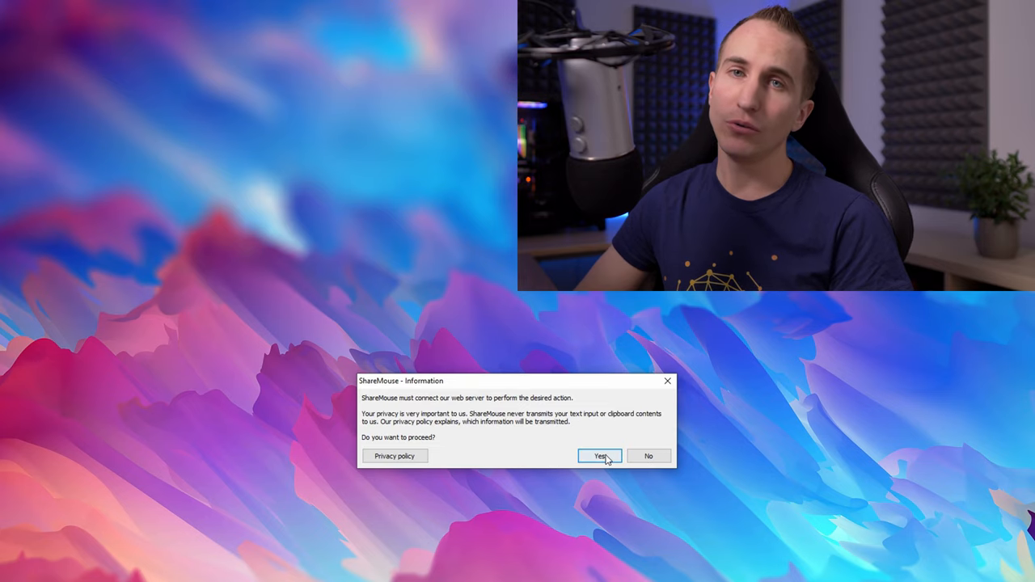
click(599, 456)
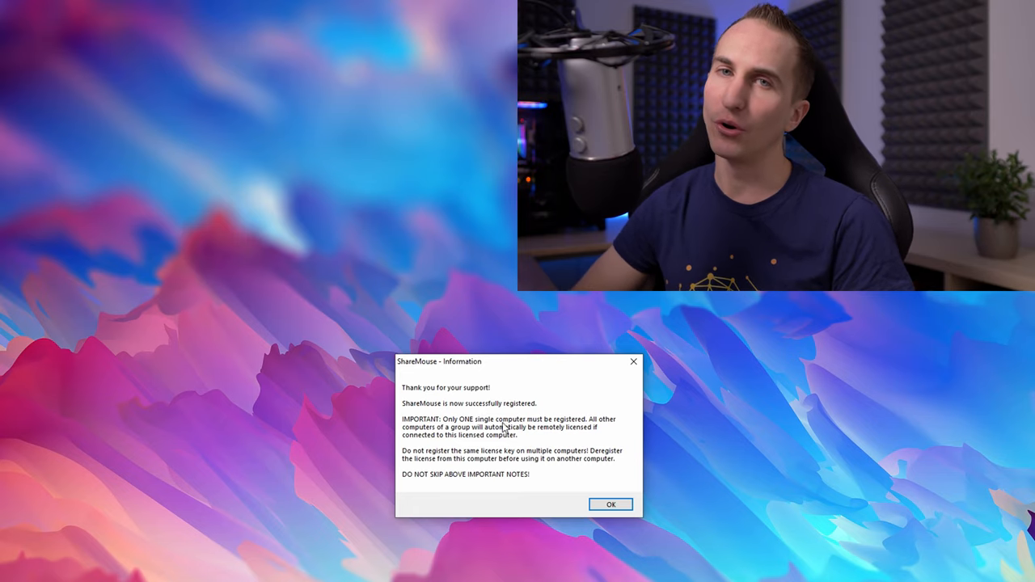
click(610, 504)
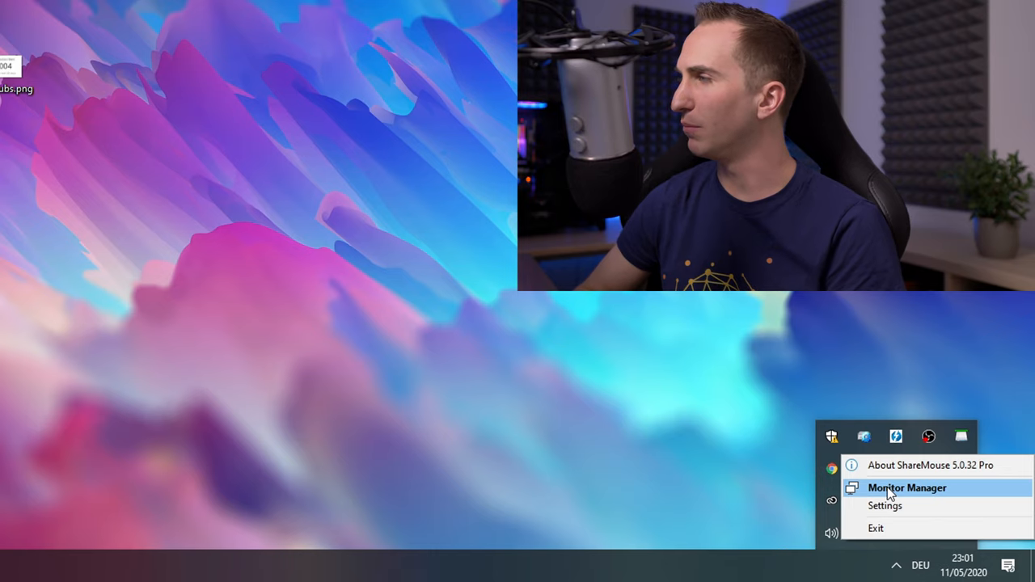
Step: Review monitors A and B side by side in Monitor Manager, then leave the overview
click(906, 488)
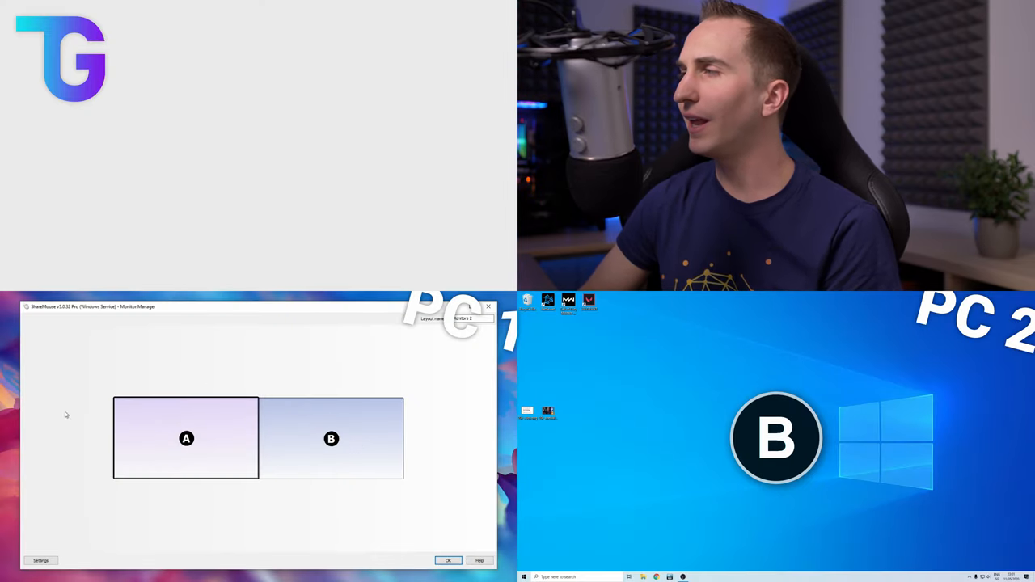
mouse_move(336, 384)
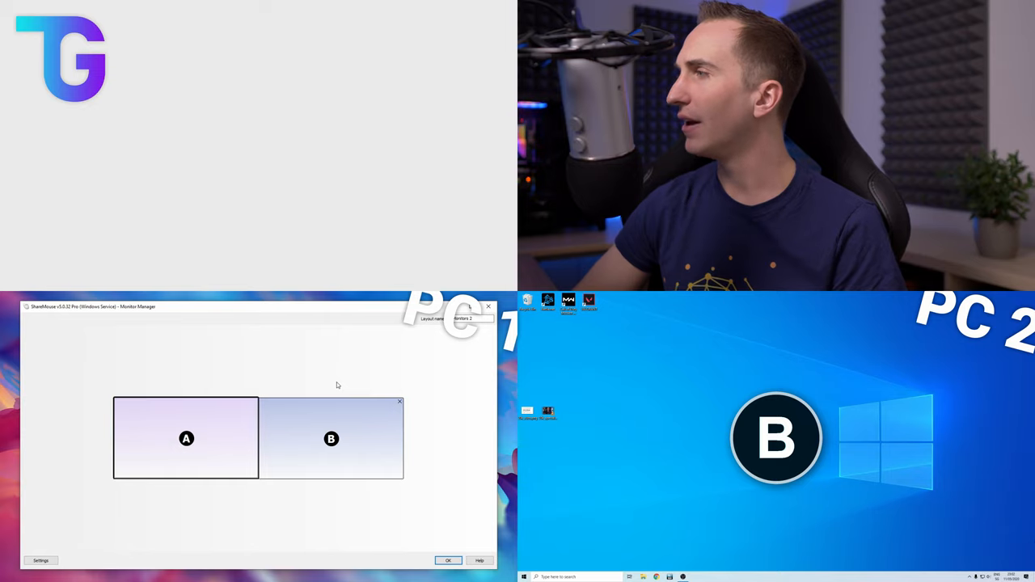
click(330, 438)
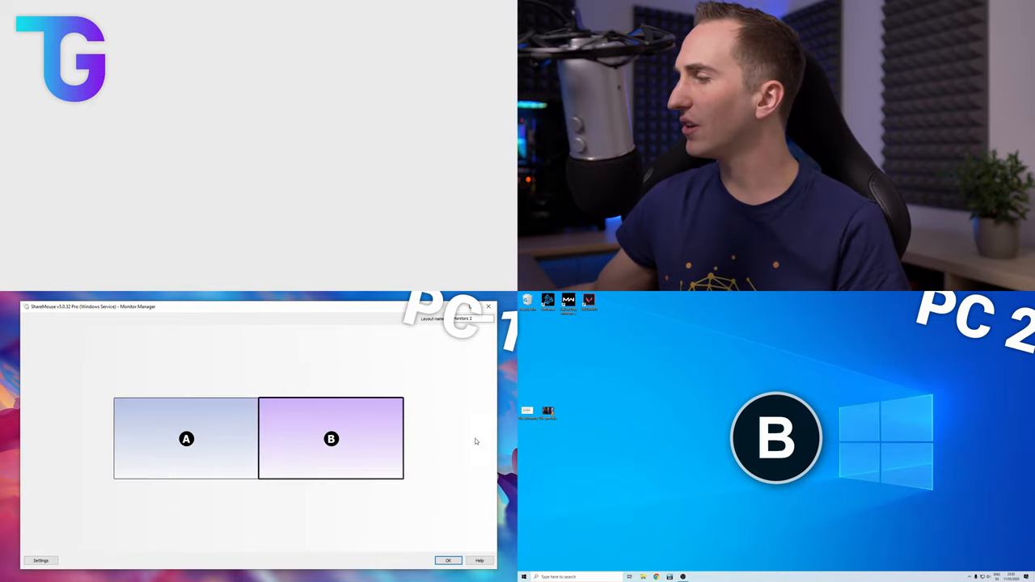
mouse_move(186, 438)
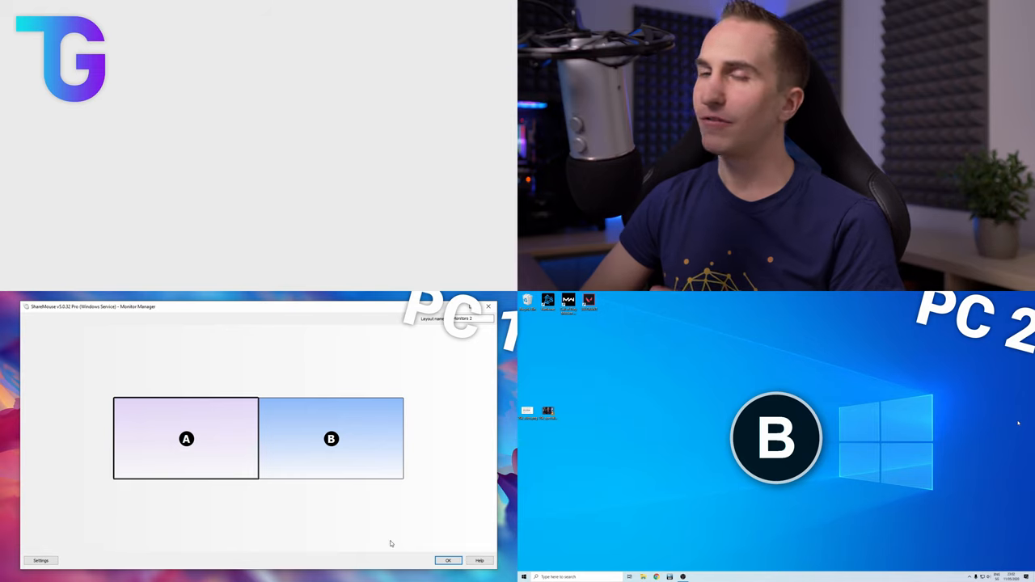
mouse_move(186, 438)
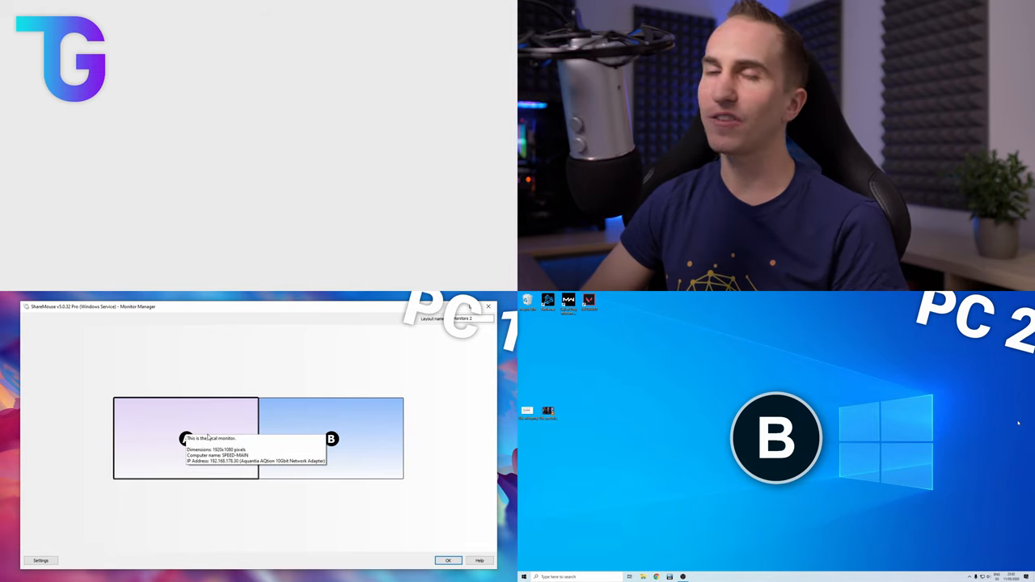
mouse_move(212, 453)
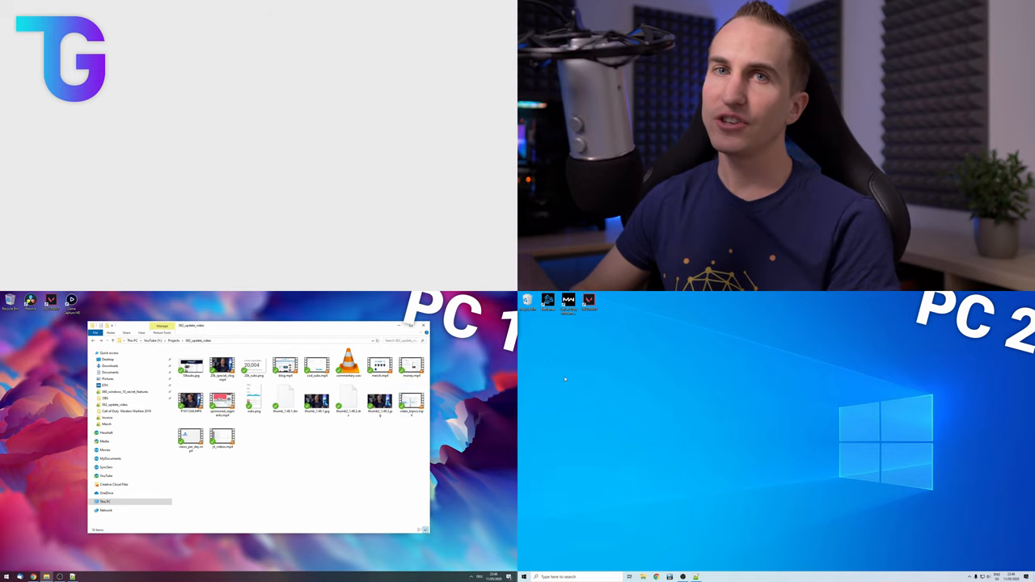
Step: Launch Notepad++ to get a blank document open
click(252, 365)
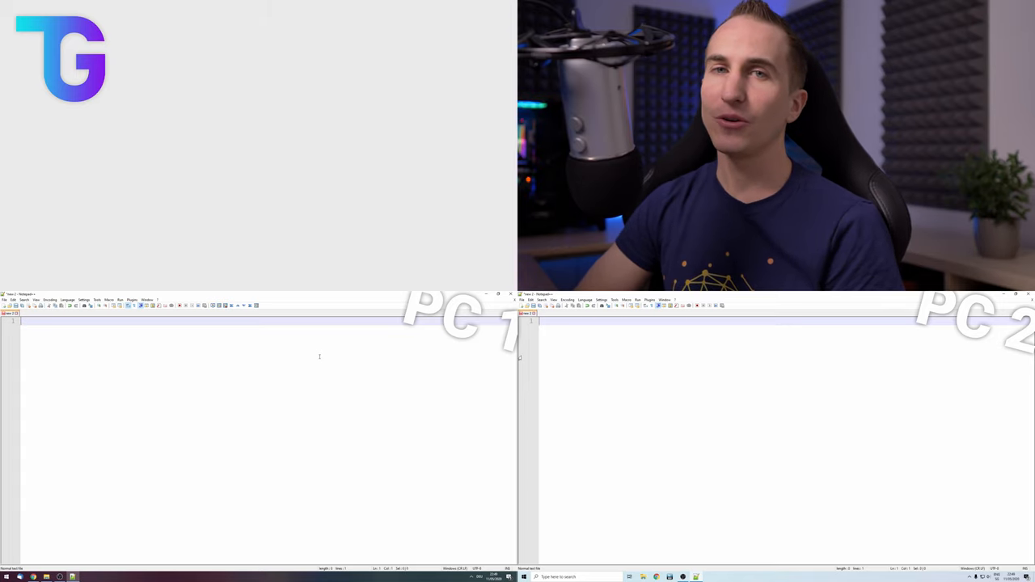
Step: Enter 'test' in the blank Notepad++ document to verify shared typing
text(test)
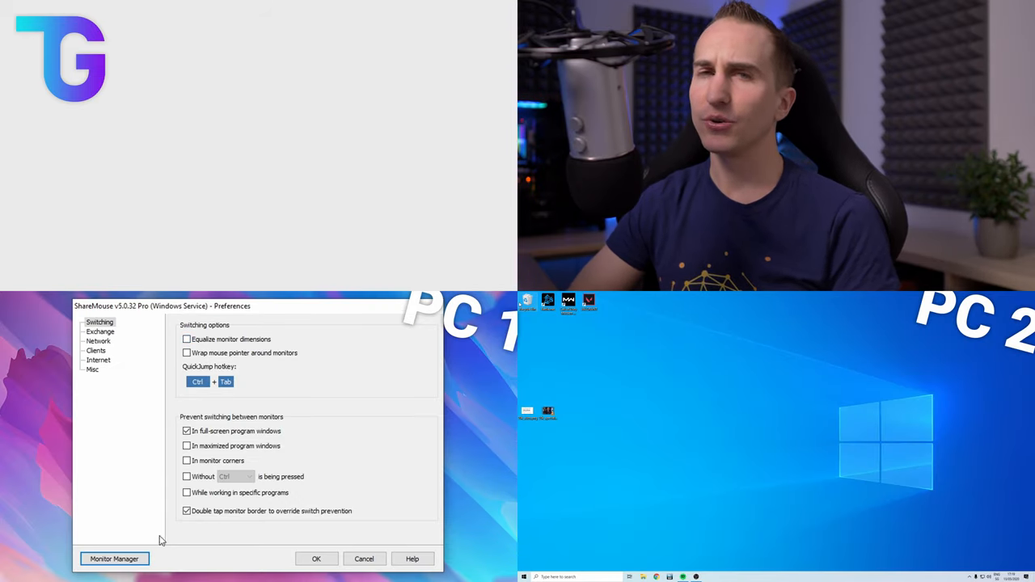
Step: Adjust PC 1's switching options, disabling corner and double-tap prevention, and close PC 2's preferences
click(113, 559)
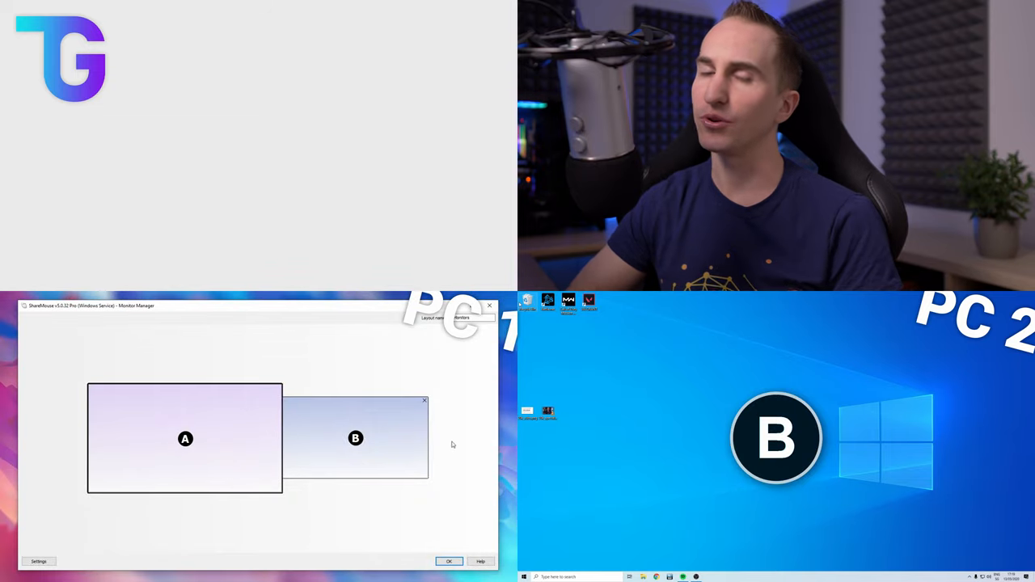
mouse_move(324, 524)
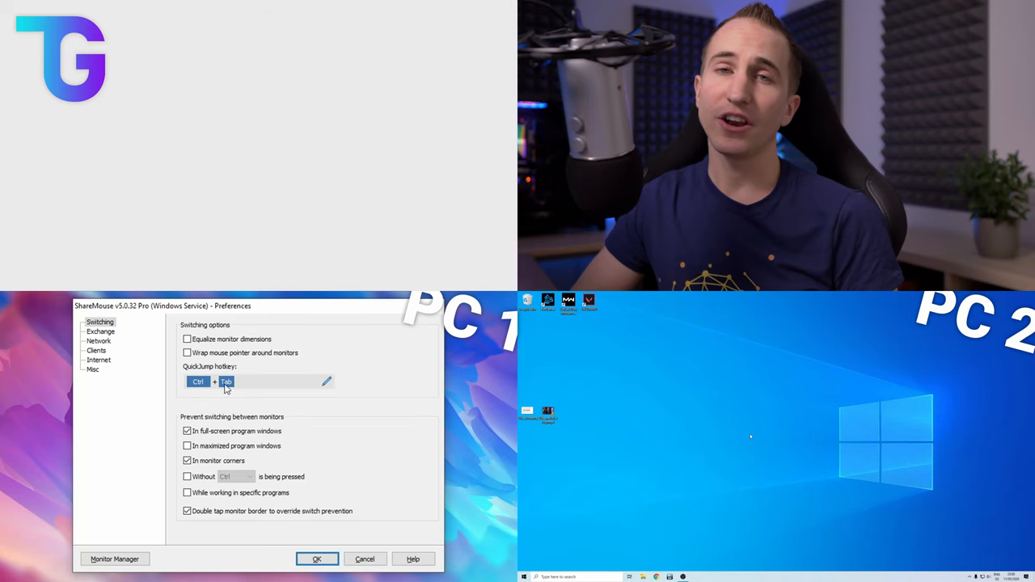
mouse_move(255, 393)
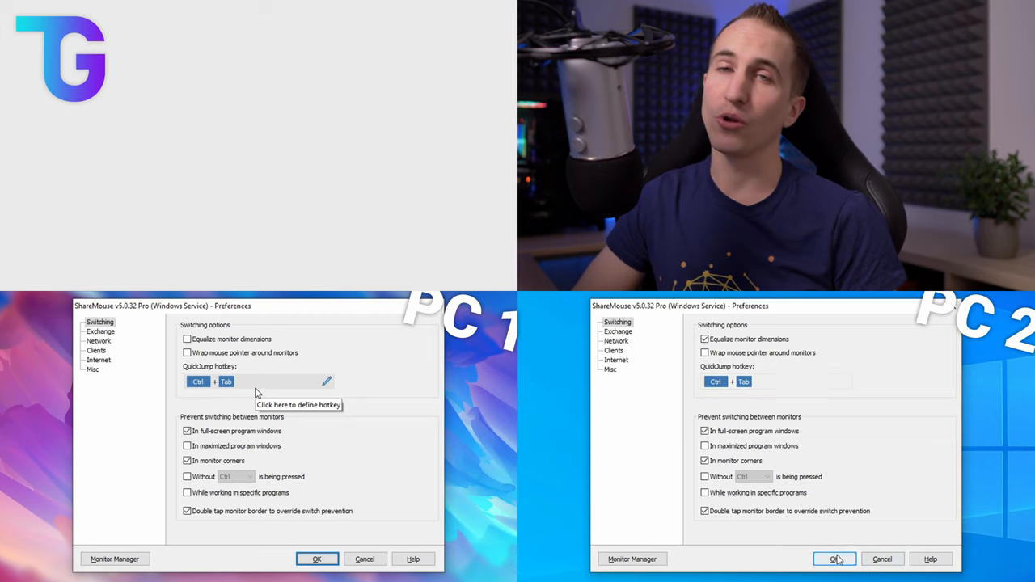
click(834, 560)
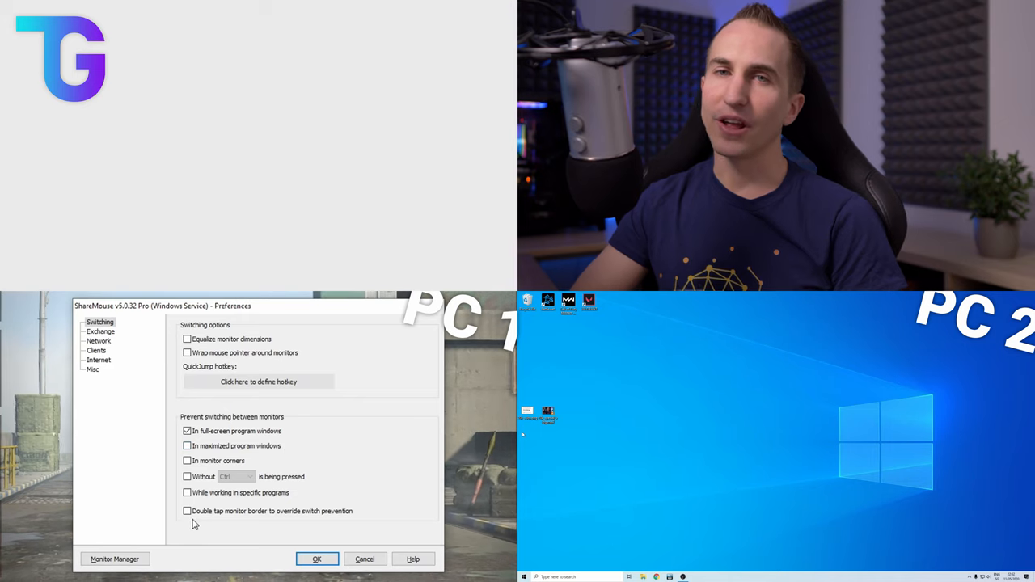
click(187, 511)
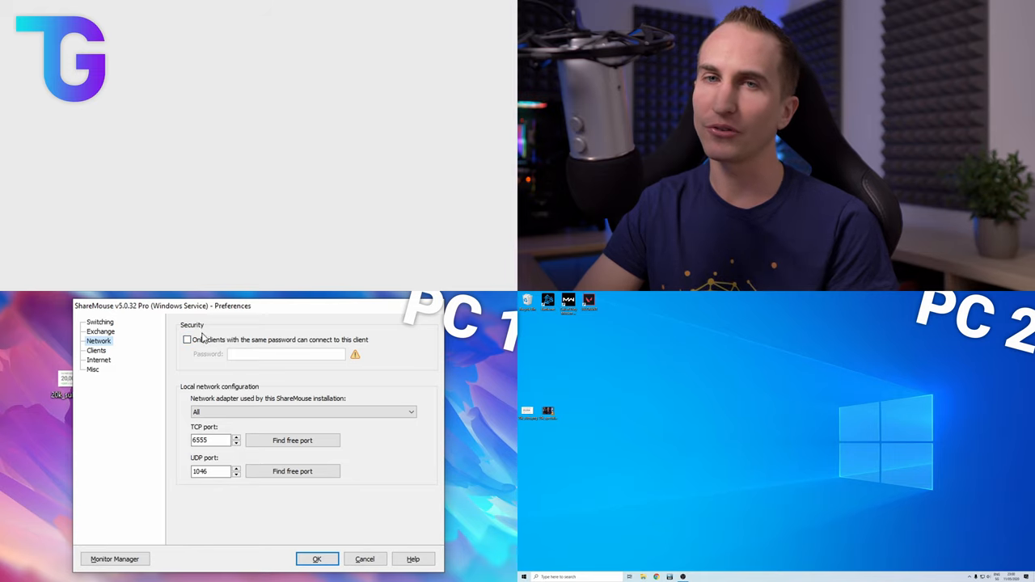
mouse_move(272, 362)
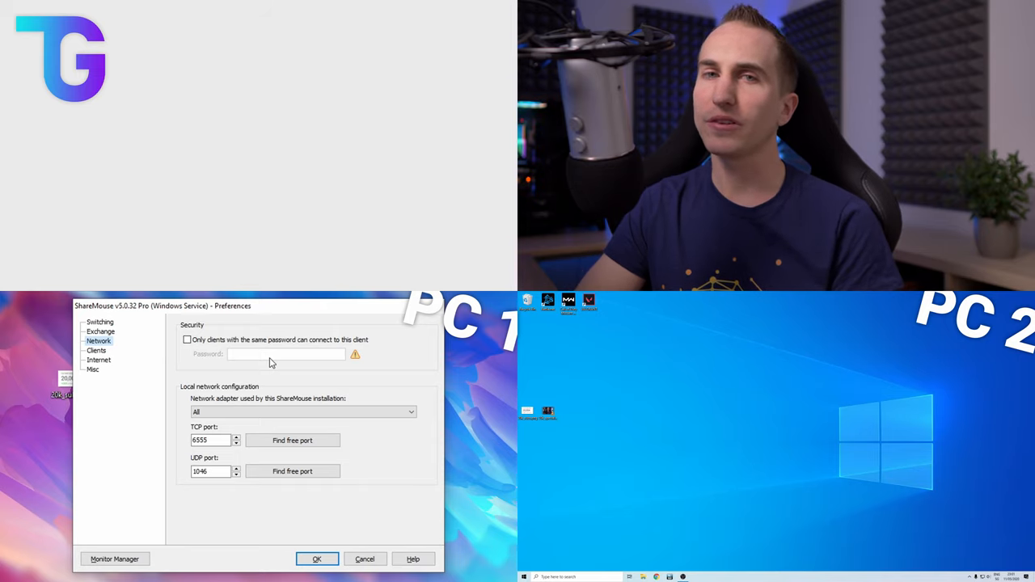
Step: Show the Clients settings with the manual client IP and port list, starting a new entry
click(97, 349)
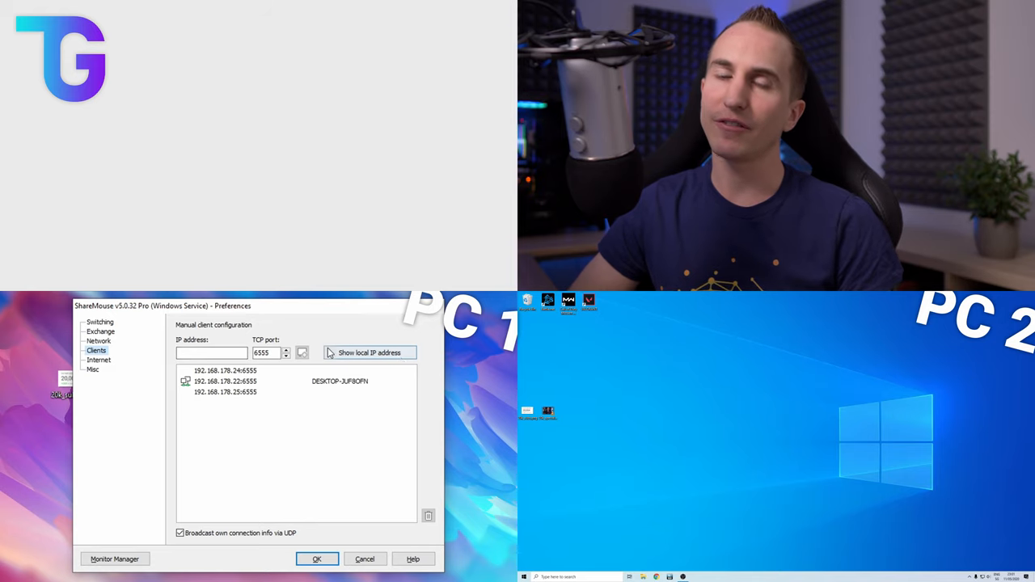
mouse_move(328, 447)
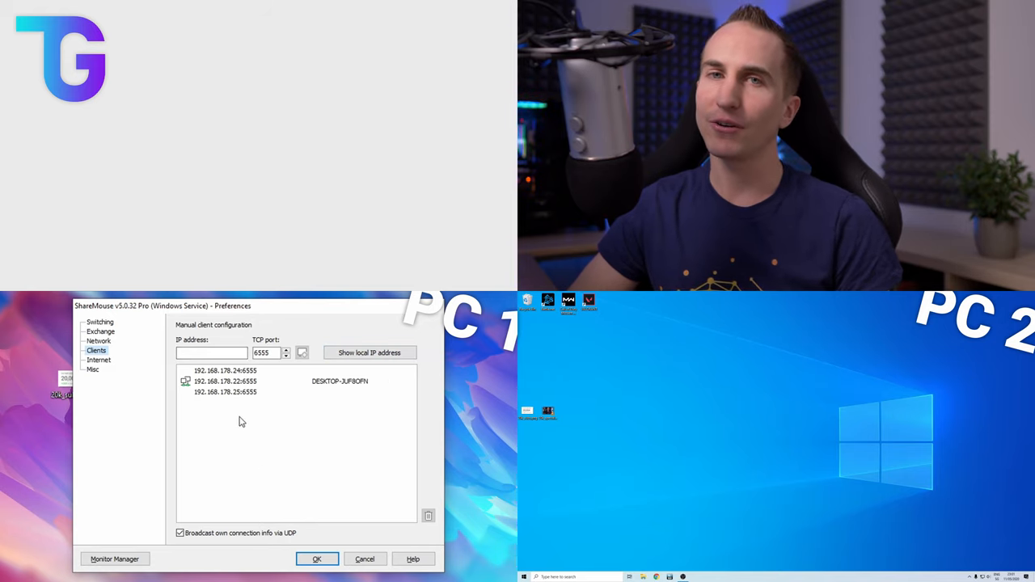
click(212, 353)
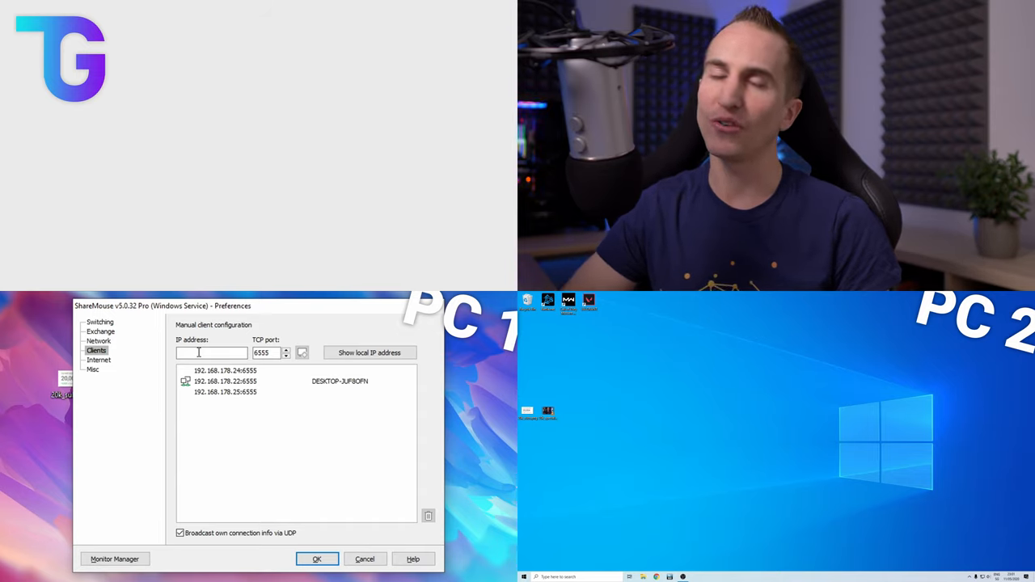
Step: Review Misc preferences and set CTRL+ALT+DELETE as the hotkey sent to clients
click(94, 368)
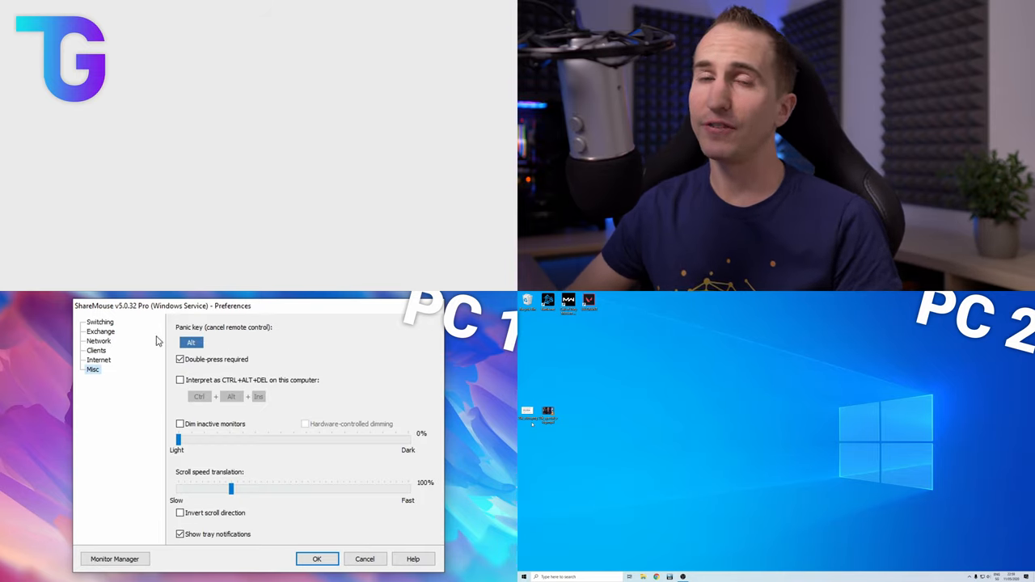
mouse_move(226, 338)
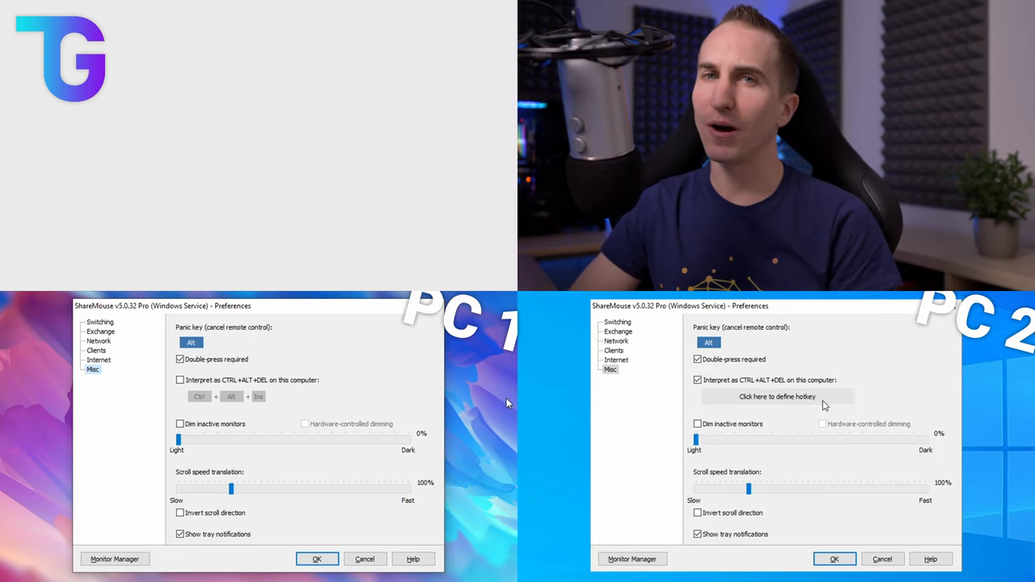
click(776, 396)
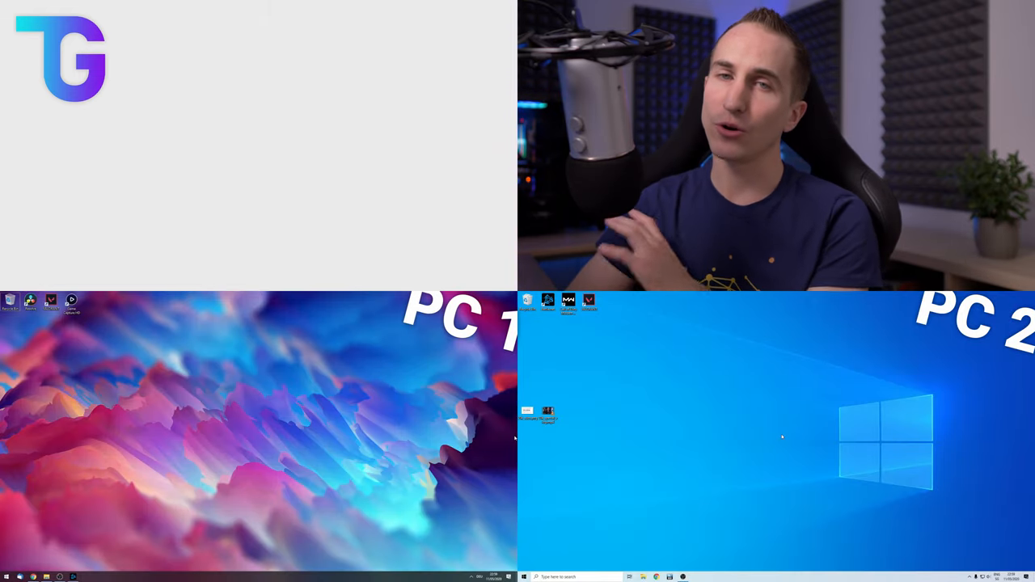
key(ctrl+alt+delete)
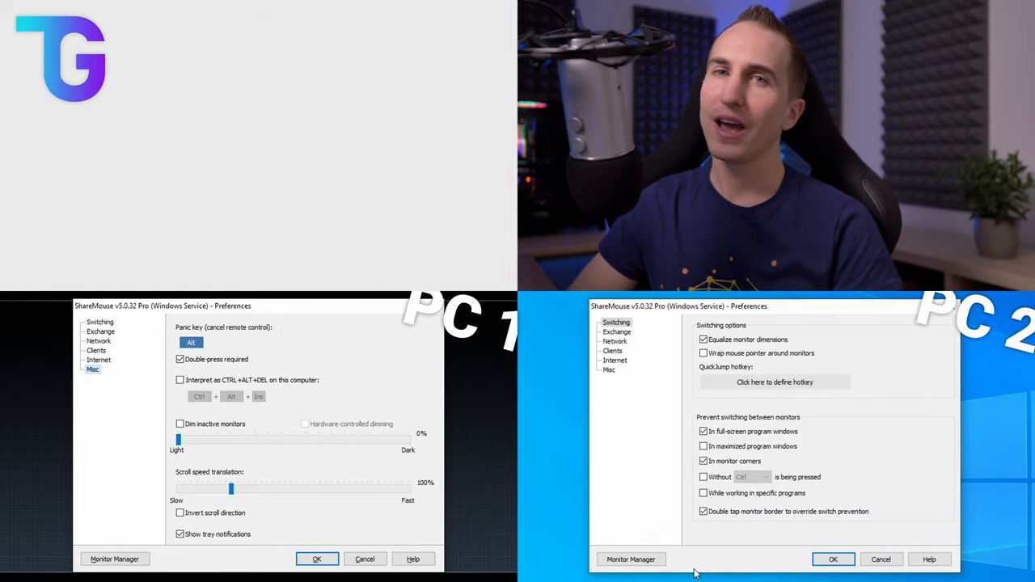
Step: Close PC 2's preferences and cancel PC 1's without saving
click(608, 368)
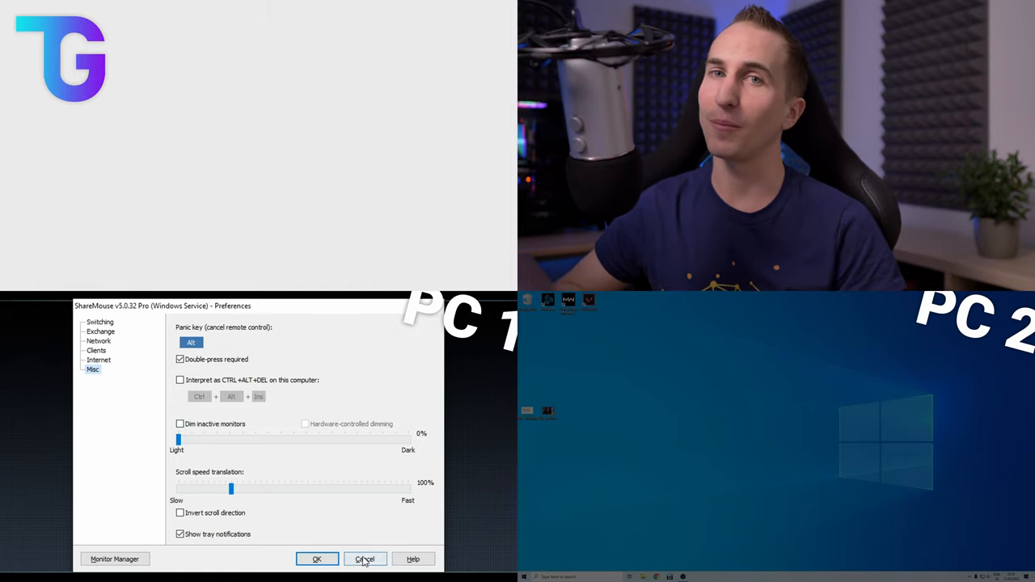
click(366, 559)
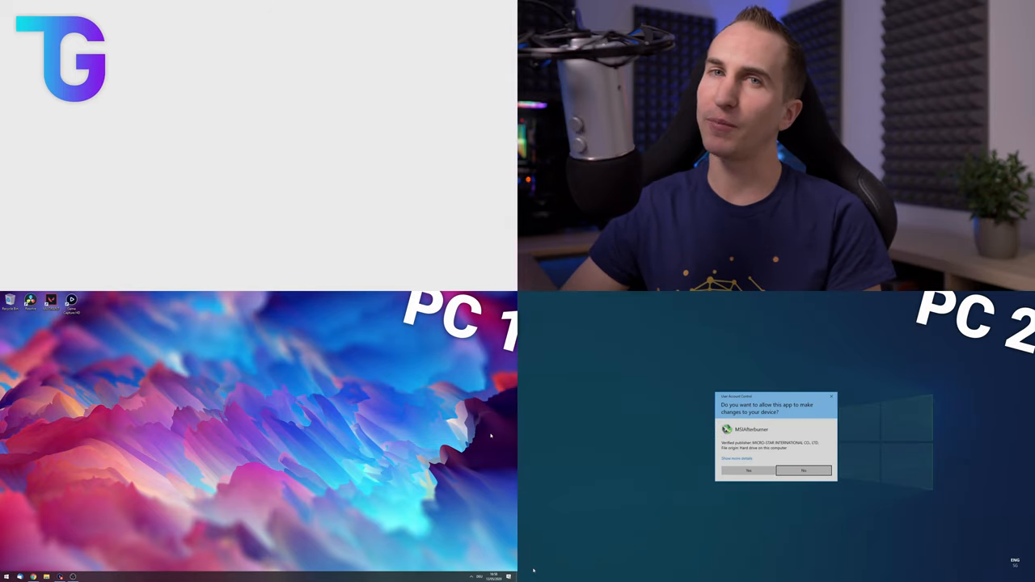
Step: Allow ShareMouse to make changes to the device on PC 2
click(747, 469)
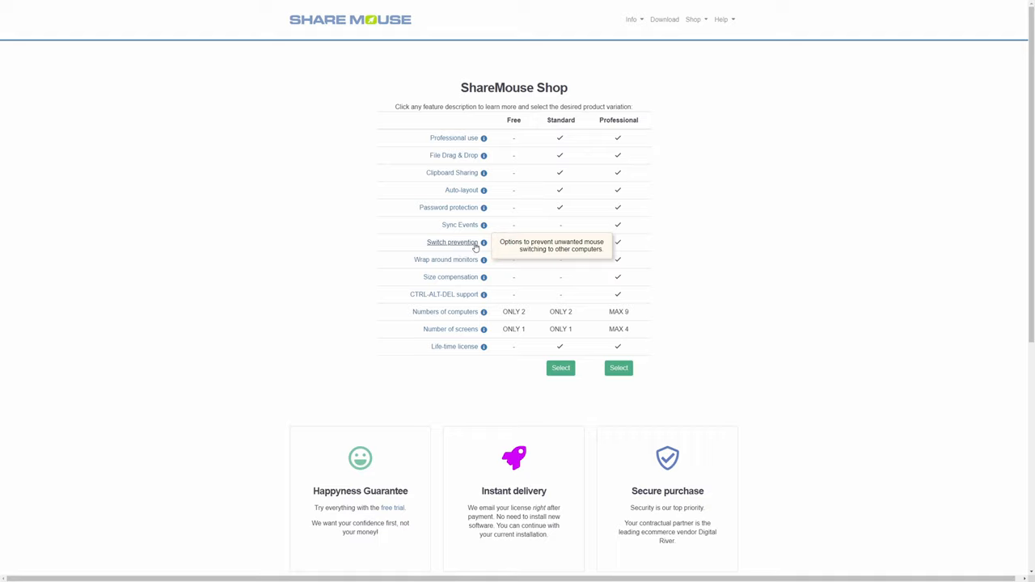
mouse_move(618, 245)
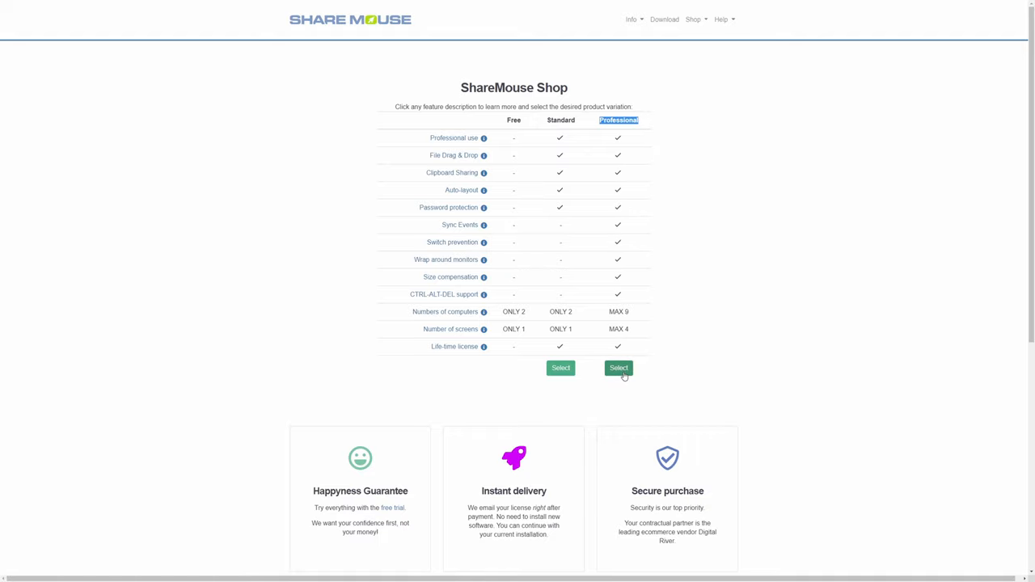
Step: Select the Professional edition, placing ShareMouse Pro (69.95 USD, one year maintenance) in the checkout cart
click(618, 368)
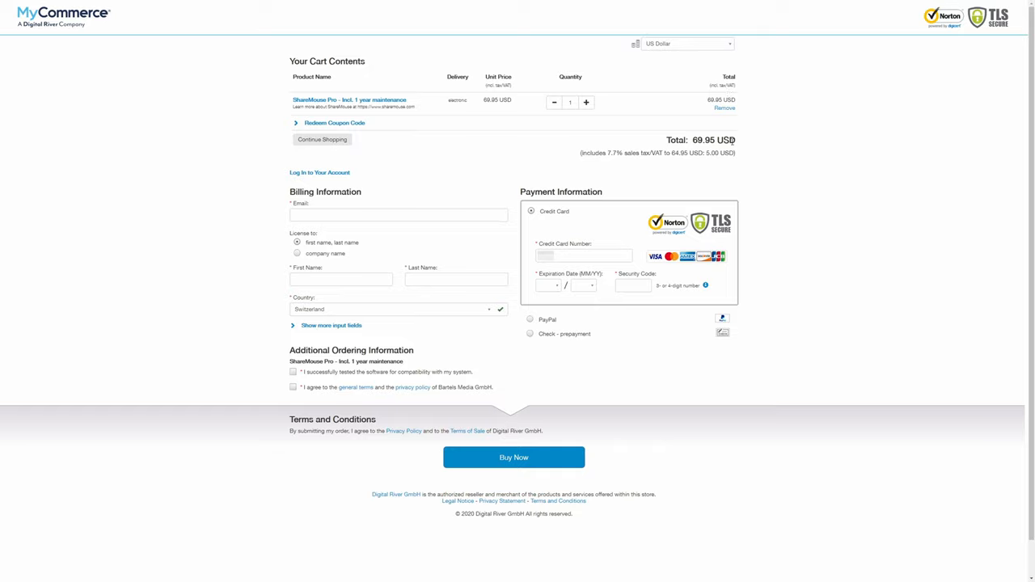